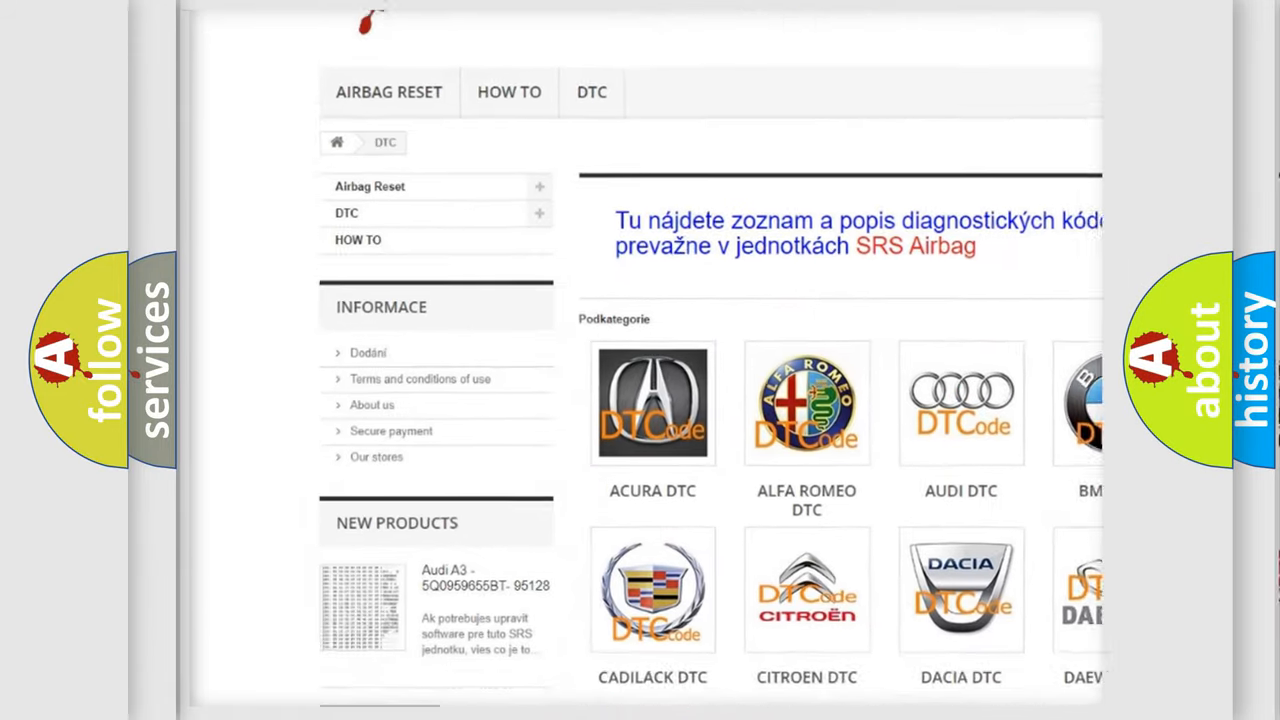
pyautogui.scroll(-3)
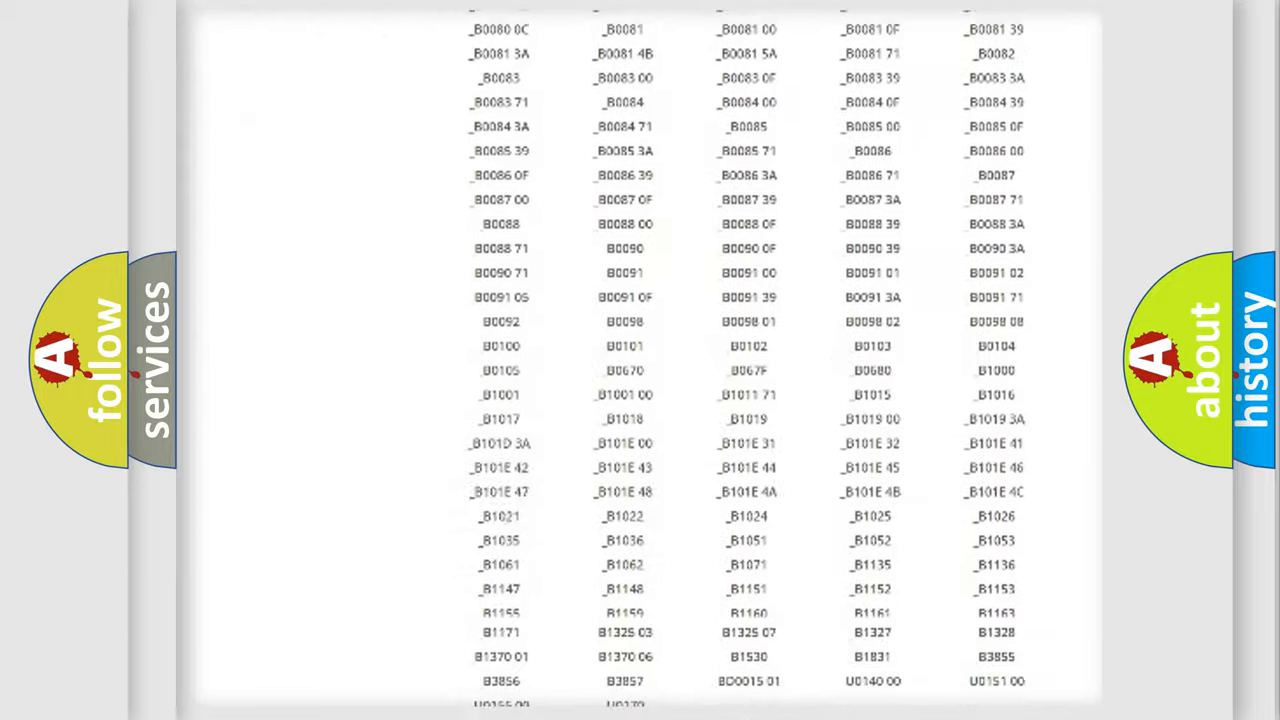
pyautogui.scroll(3)
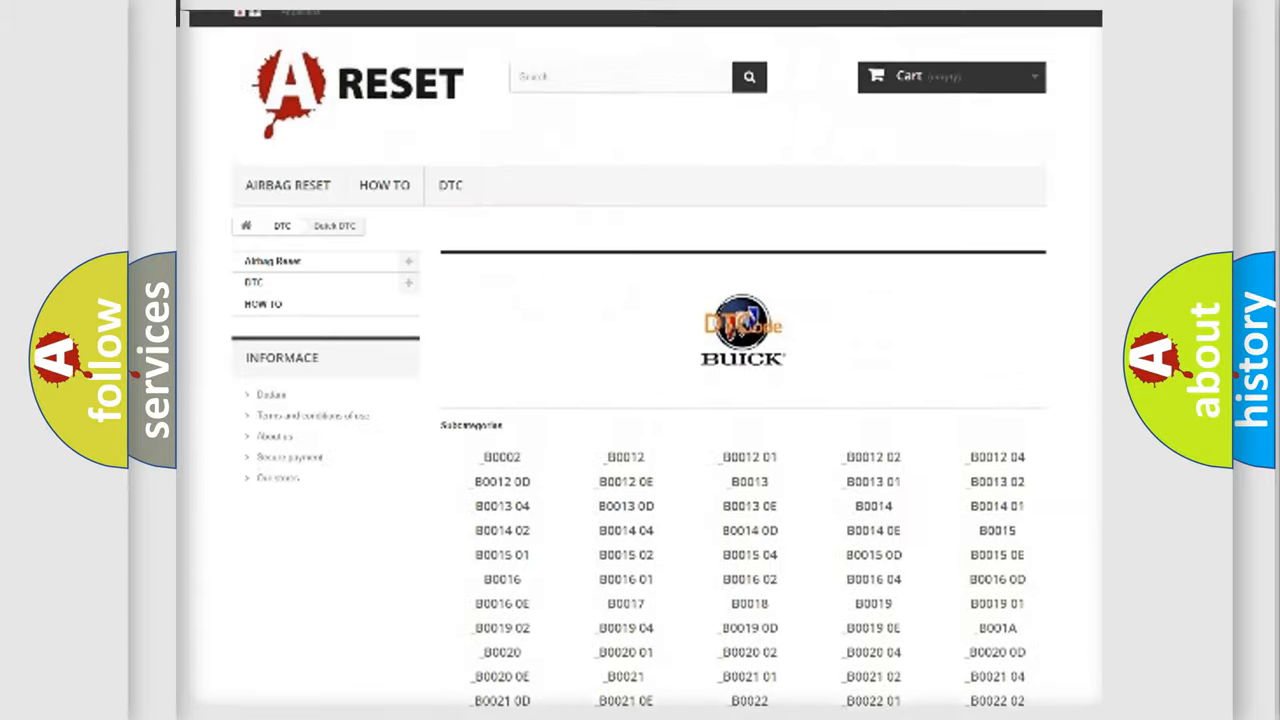